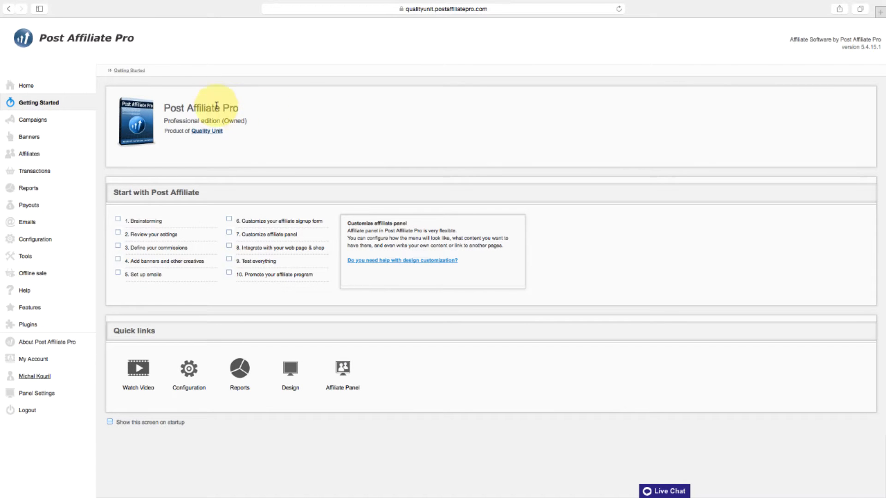
# Step: Check the default currency (dollar, precision 2, left display), then return to the configuration overview
pyautogui.click(35, 239)
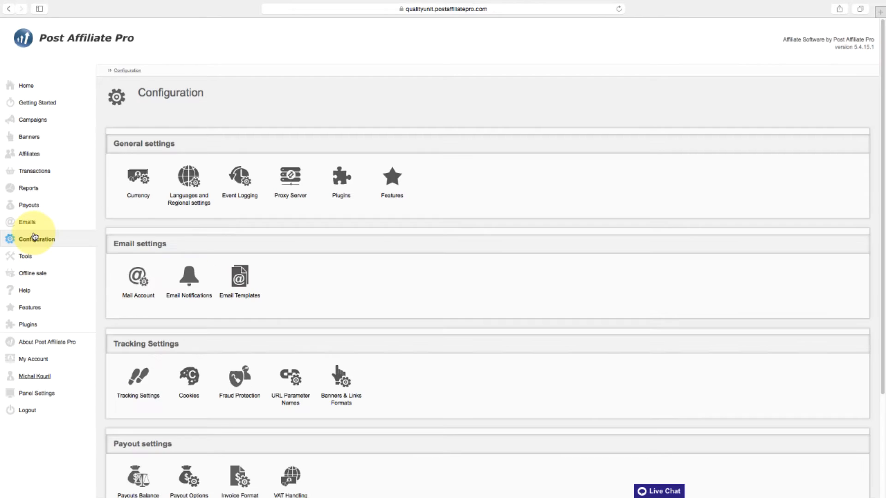
pyautogui.click(137, 181)
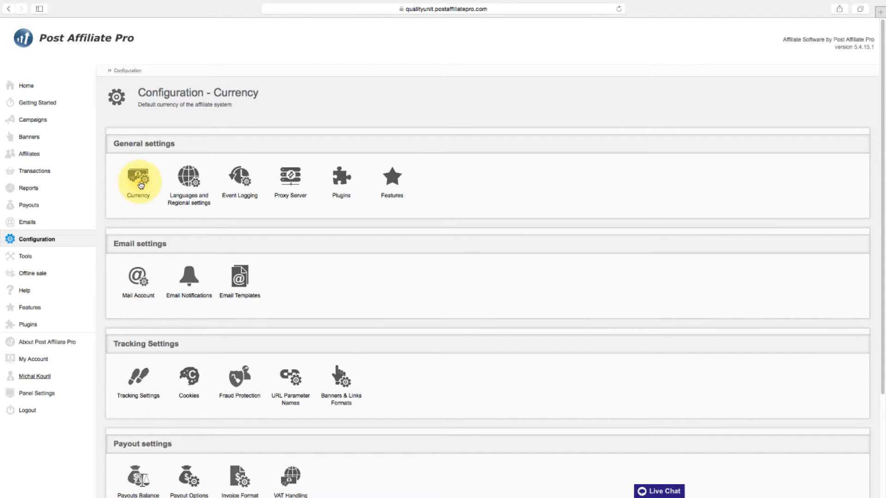
pyautogui.click(138, 178)
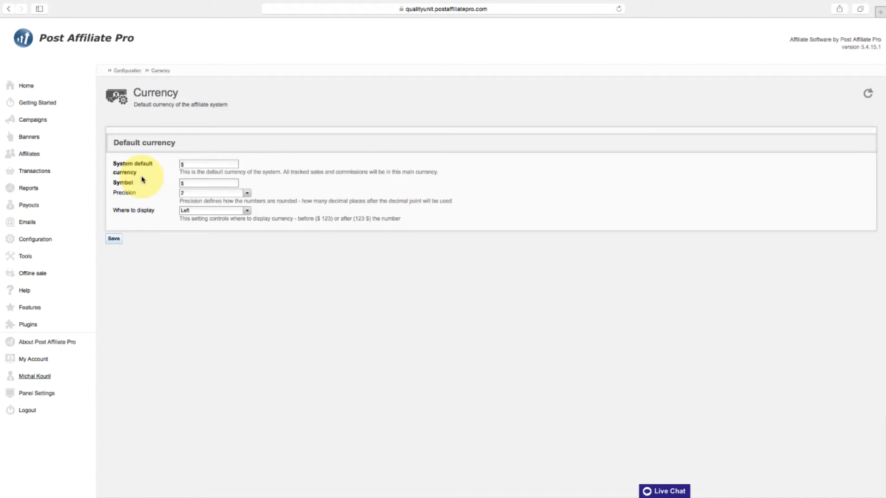
pyautogui.moveTo(129, 208)
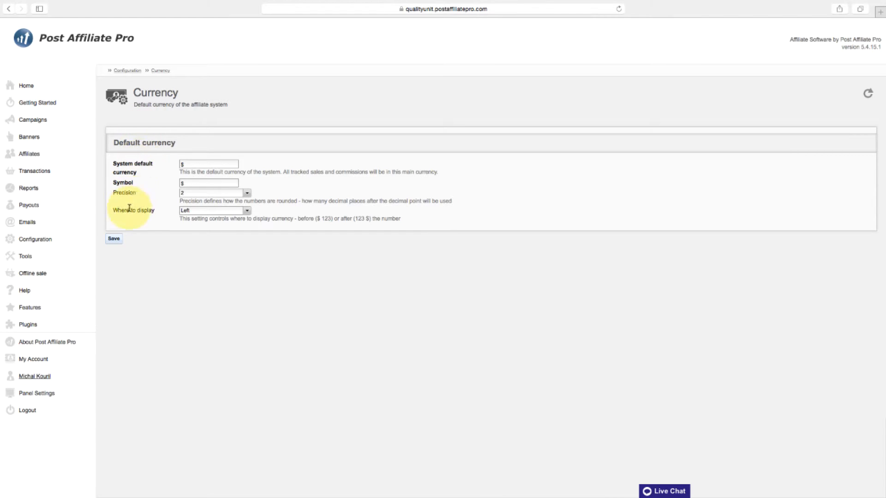
pyautogui.click(34, 239)
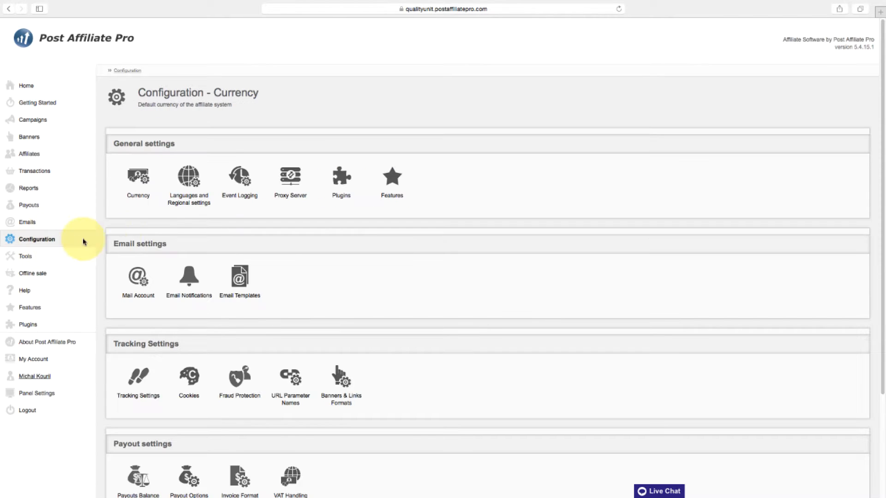
# Step: View the 23 installed languages and briefly preview the importable languages list
pyautogui.click(188, 177)
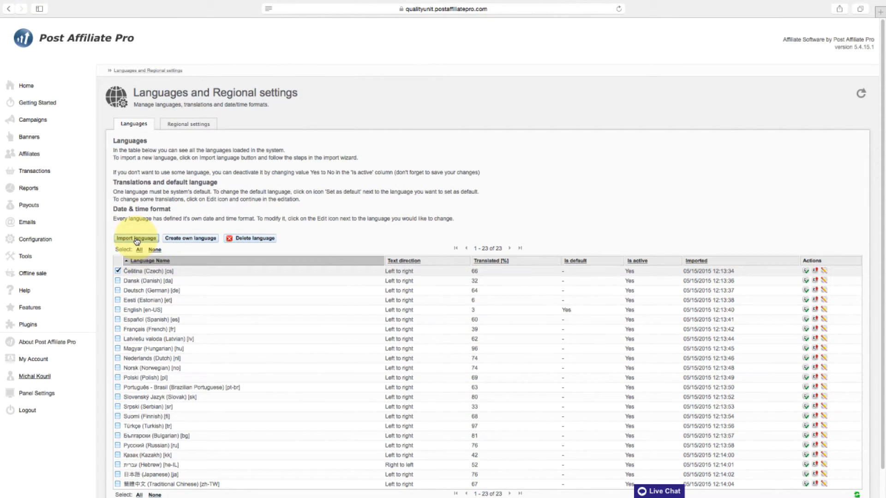
pyautogui.click(136, 238)
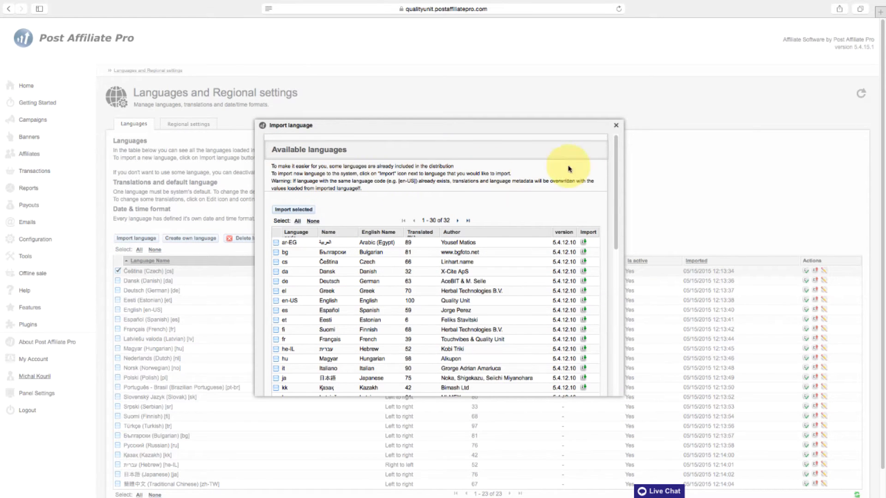
pyautogui.click(615, 125)
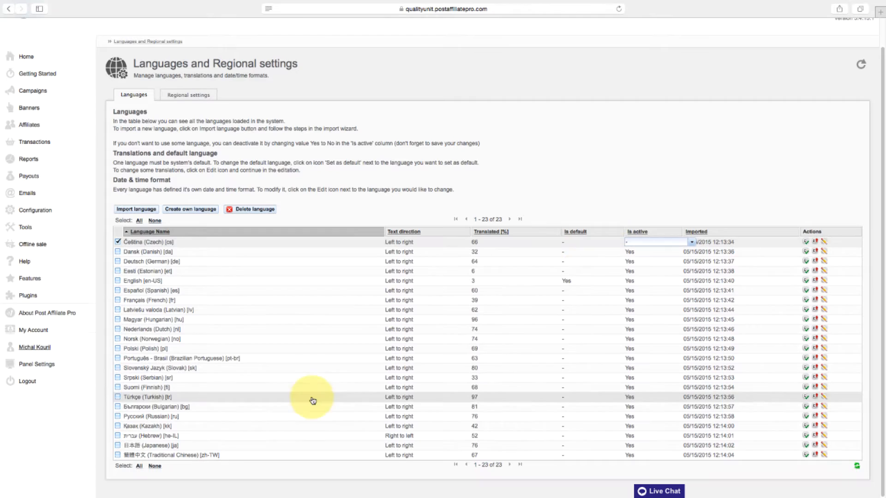
pyautogui.scroll(3)
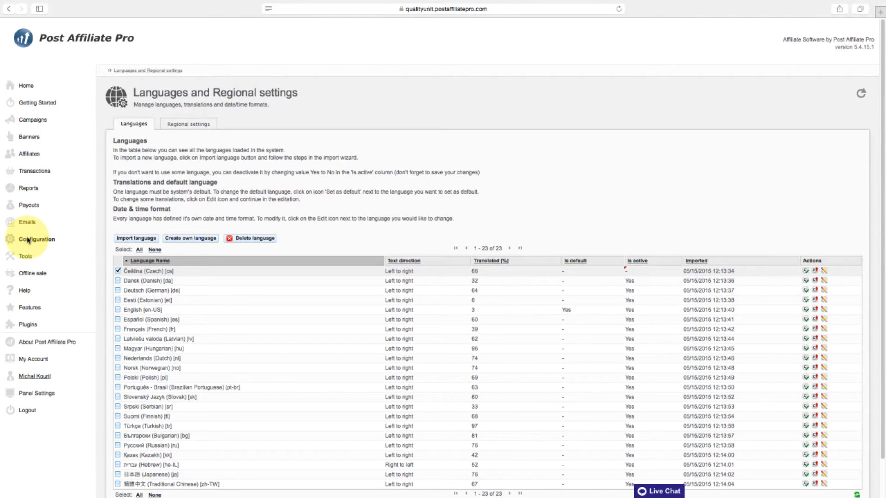
# Step: View the Event Logging options, then bring up the empty Proxy Server form
pyautogui.click(36, 239)
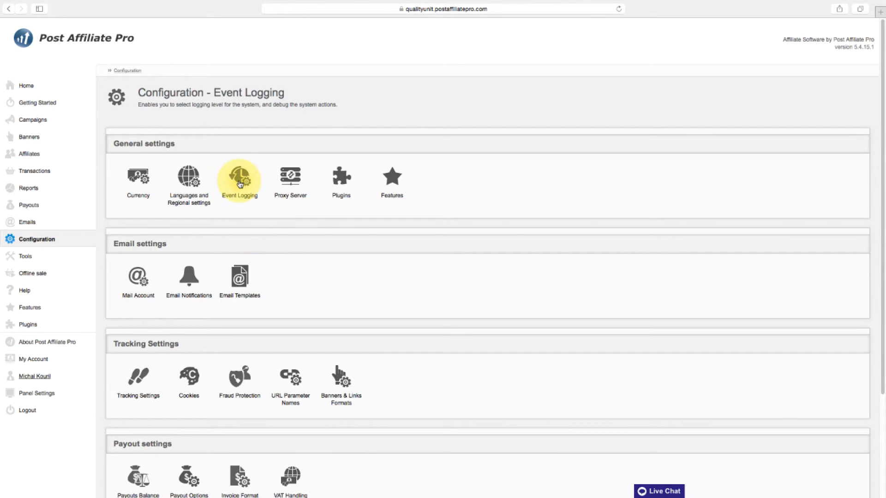
pyautogui.click(238, 178)
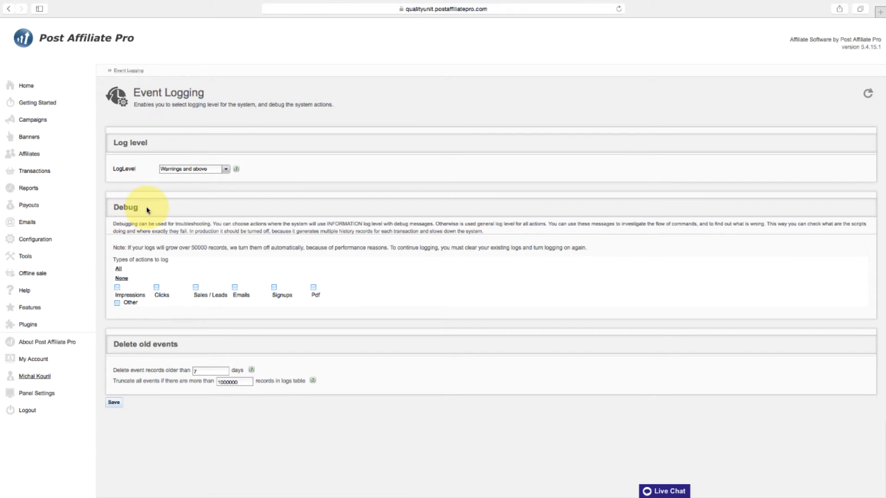
pyautogui.moveTo(93, 226)
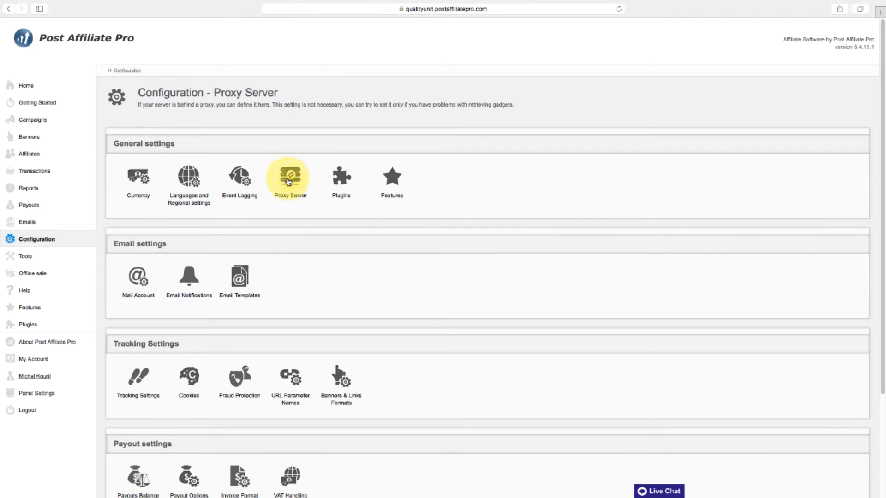
pyautogui.click(290, 178)
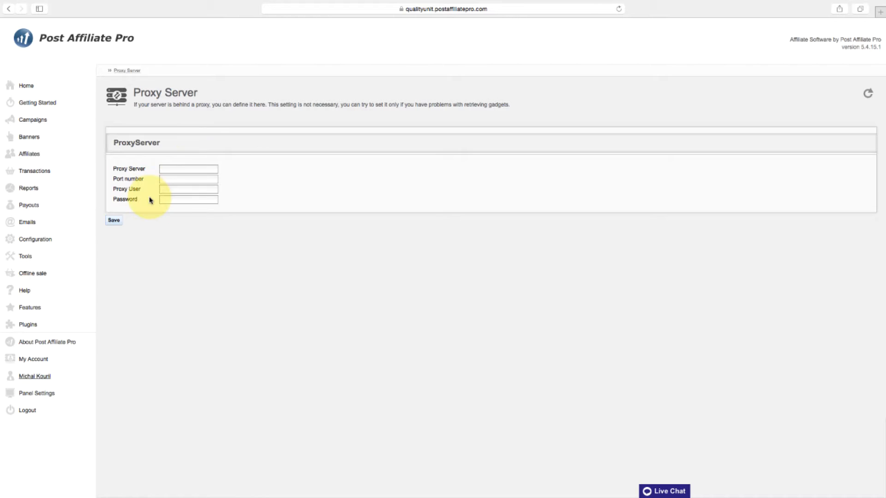
pyautogui.moveTo(84, 226)
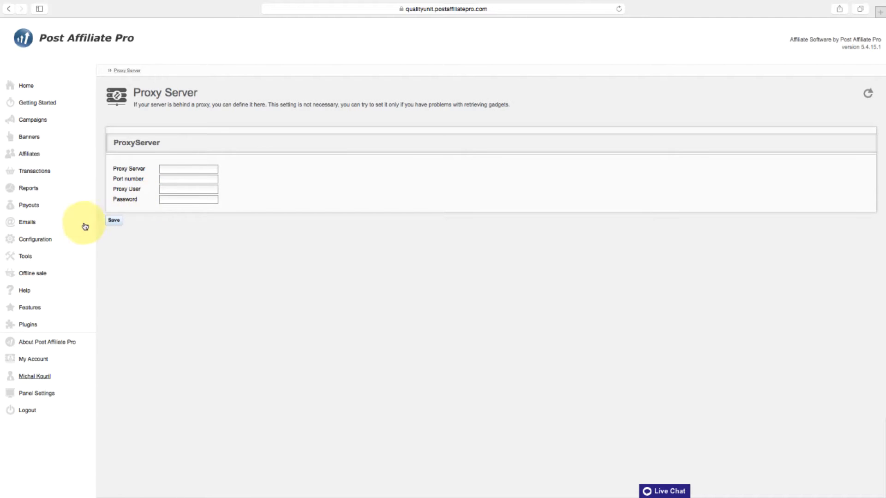
# Step: Browse the Plugins list, then view the activatable and active Features
pyautogui.click(36, 239)
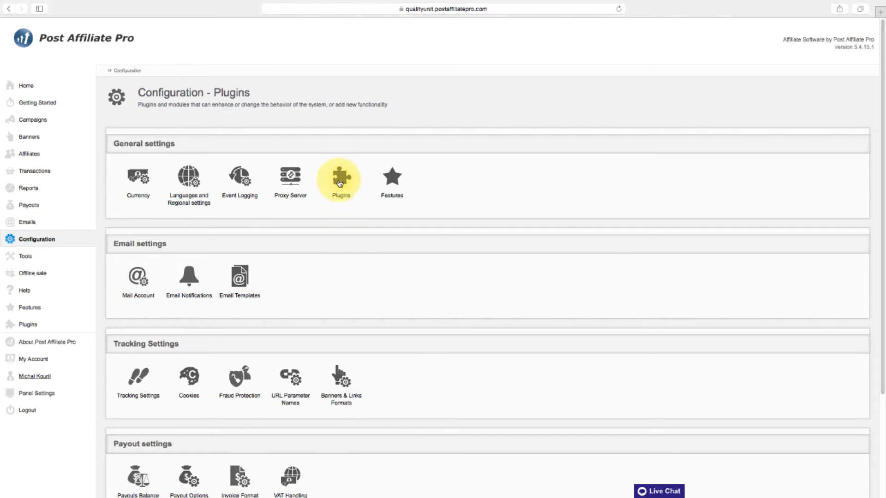
pyautogui.click(339, 177)
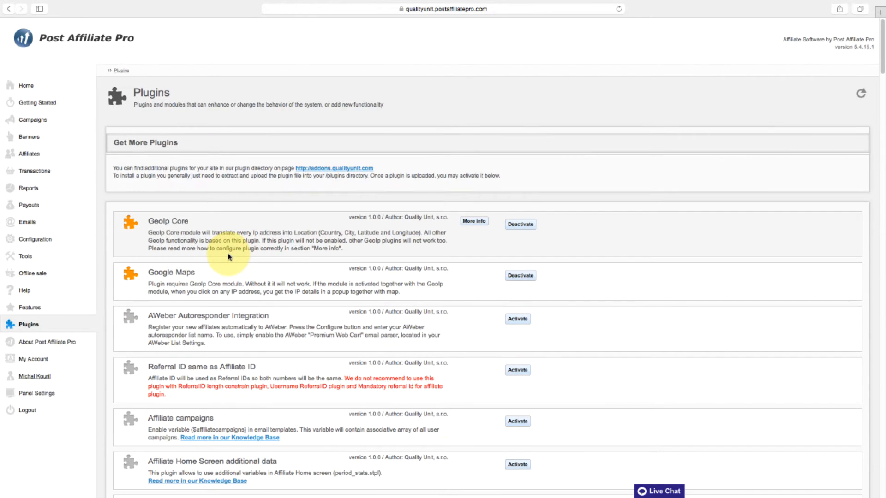
pyautogui.click(36, 239)
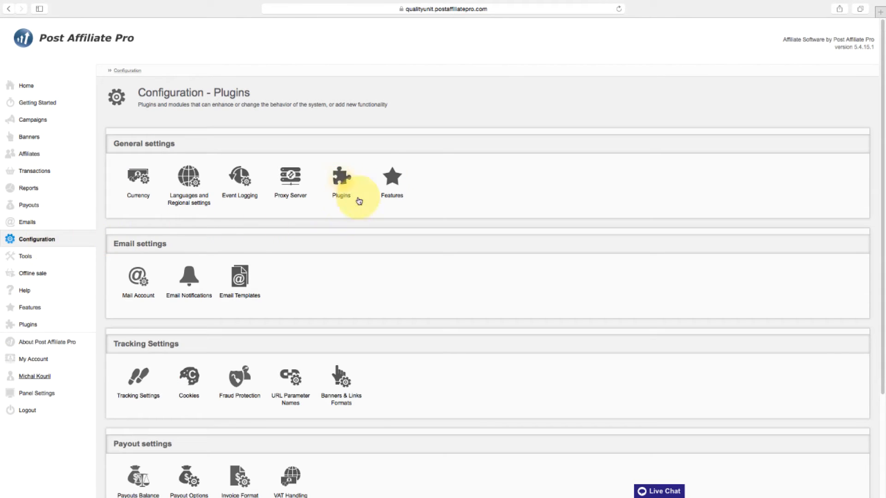
pyautogui.click(392, 181)
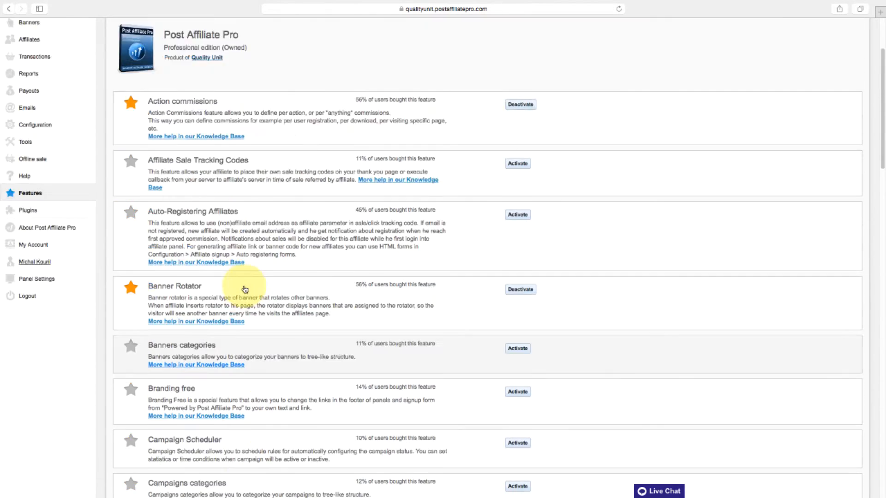
pyautogui.scroll(3)
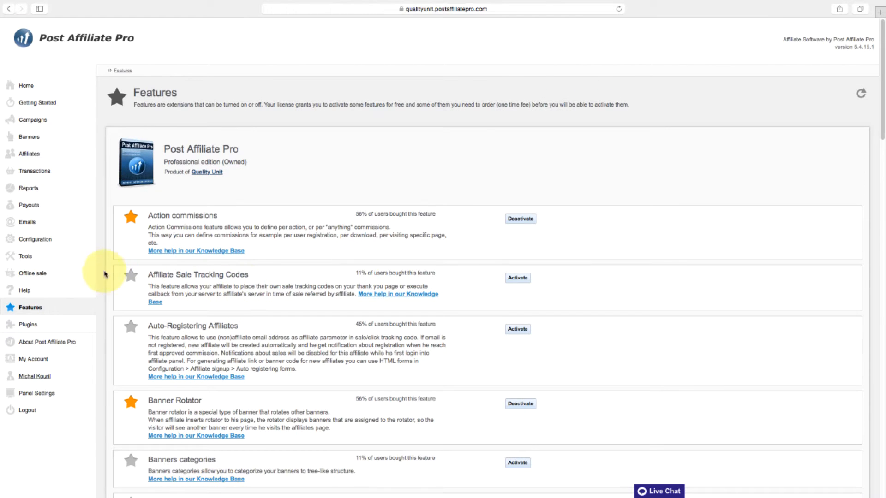
# Step: Check the SMTP sending details in Mail Account, then go back to Configuration
pyautogui.click(36, 239)
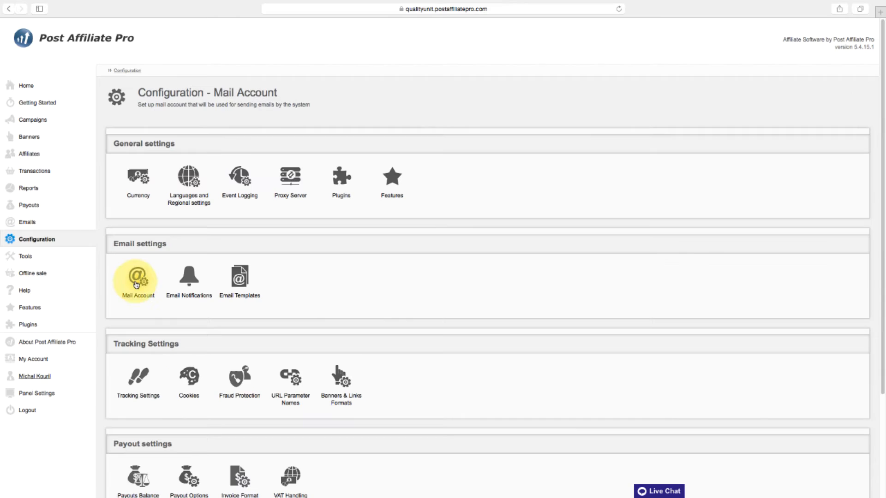
pyautogui.click(135, 279)
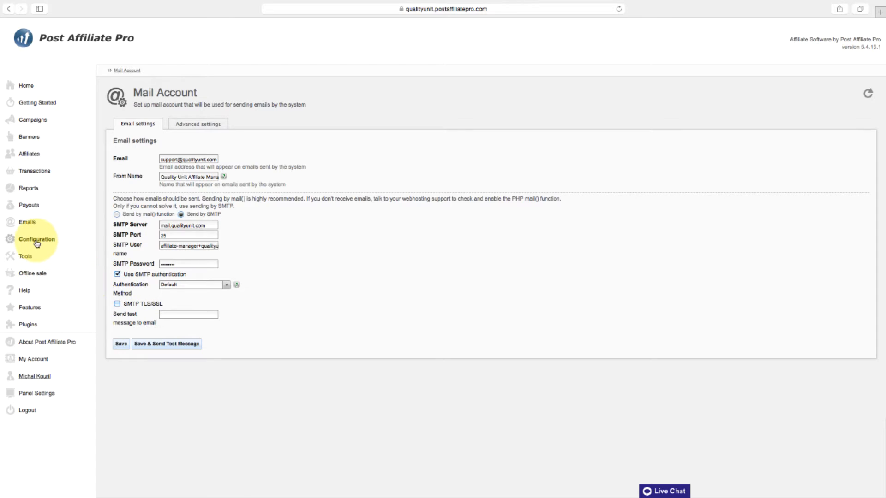
pyautogui.click(36, 239)
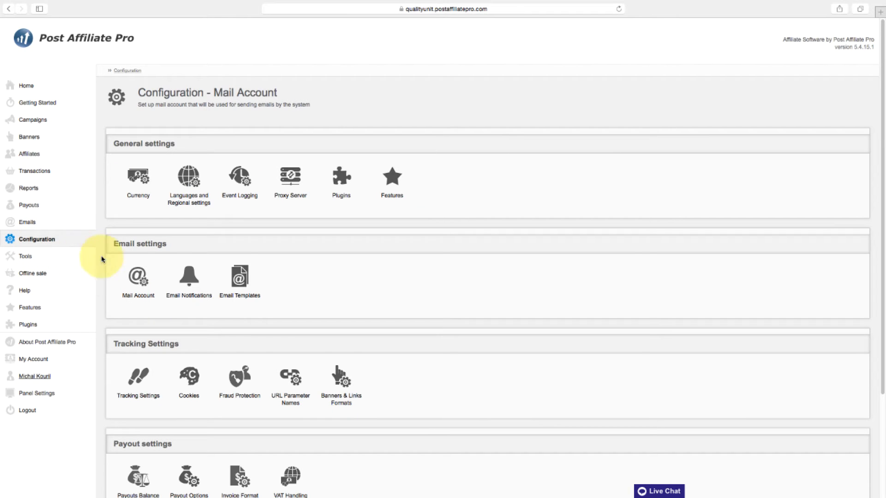
pyautogui.click(189, 276)
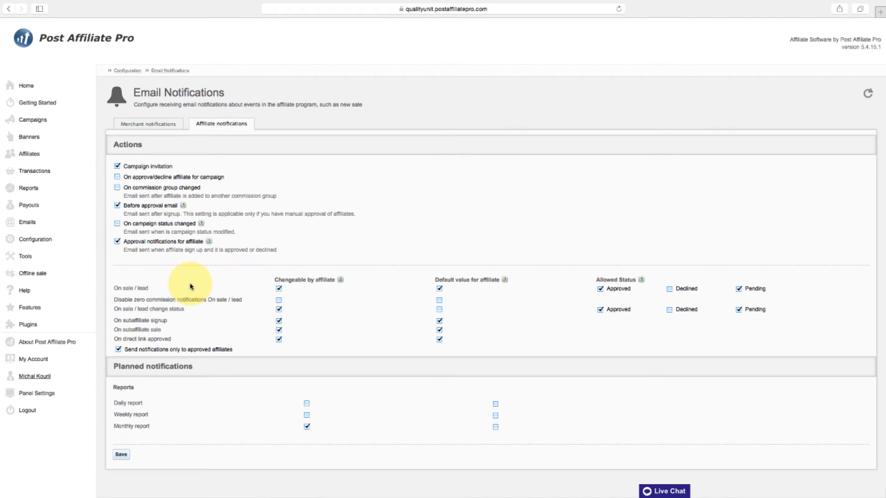
pyautogui.moveTo(187, 108)
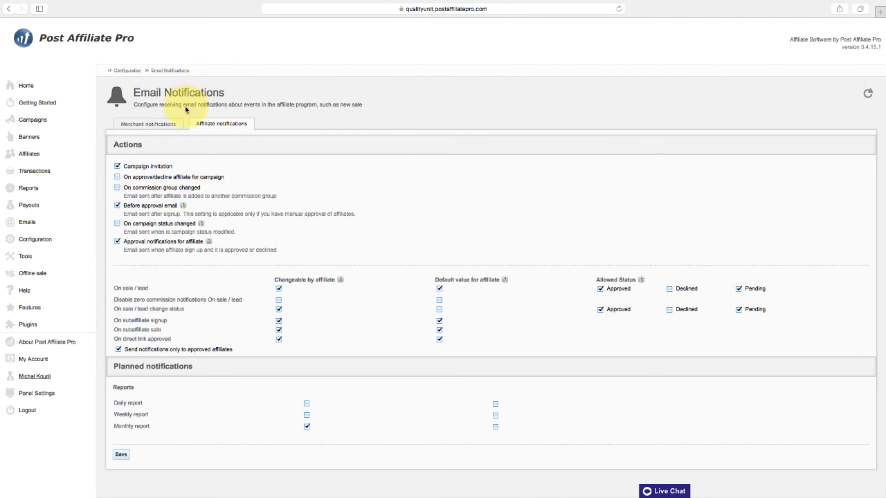
pyautogui.click(148, 124)
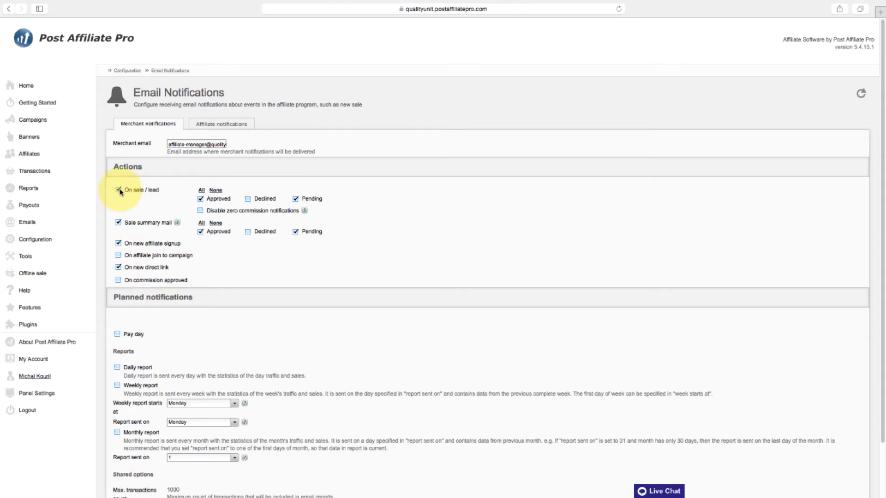
pyautogui.click(220, 123)
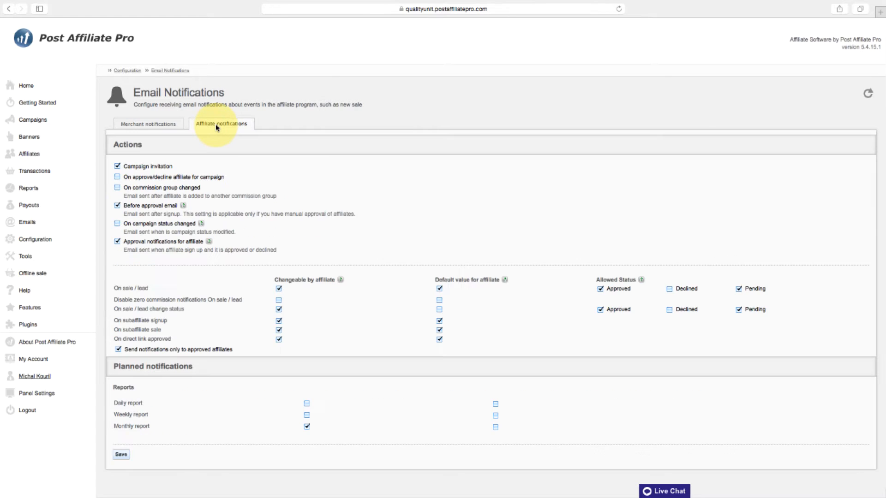
pyautogui.click(37, 239)
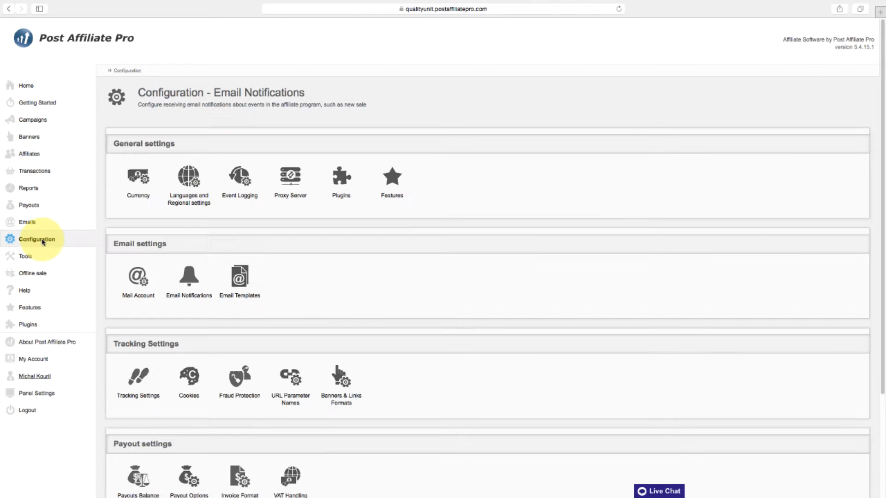
pyautogui.click(239, 281)
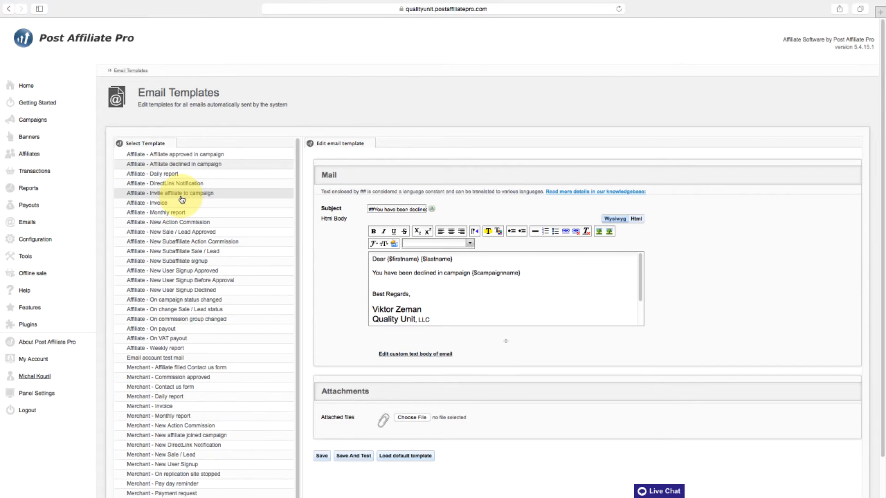
pyautogui.moveTo(87, 235)
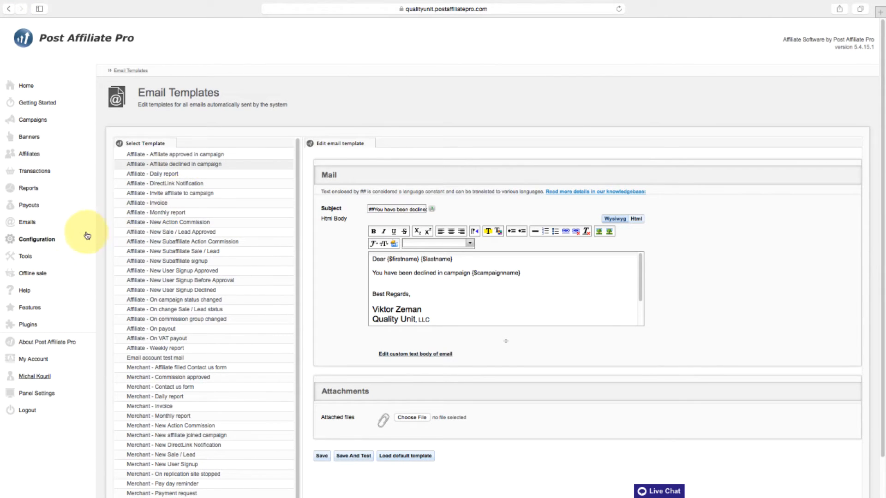
pyautogui.click(36, 239)
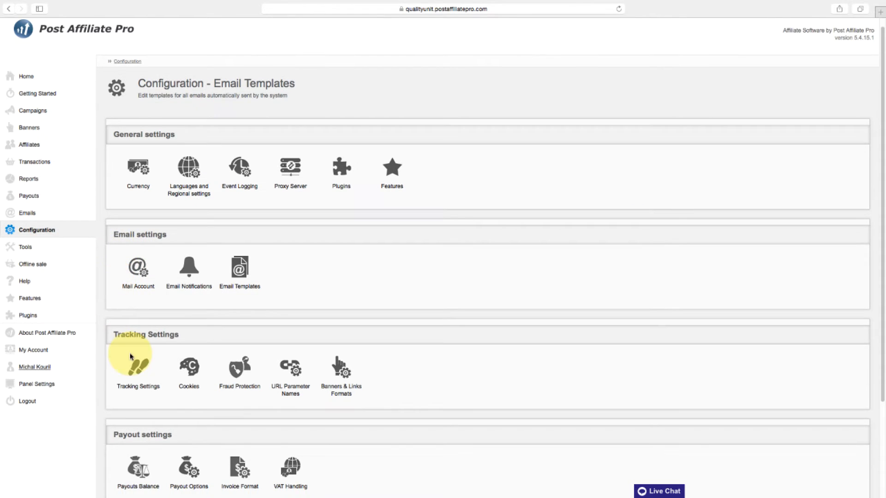
# Step: Scroll through Tracking Settings and open the privacy policy and cookie domain settings
pyautogui.click(138, 367)
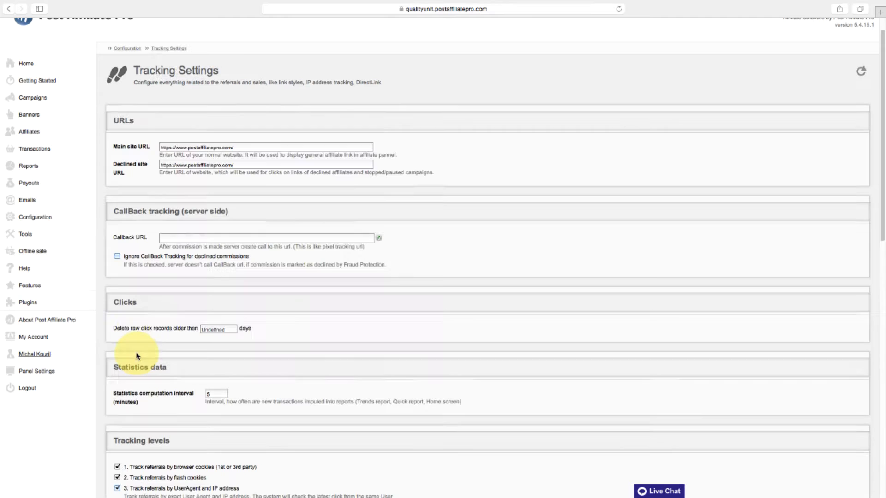
pyautogui.scroll(-3)
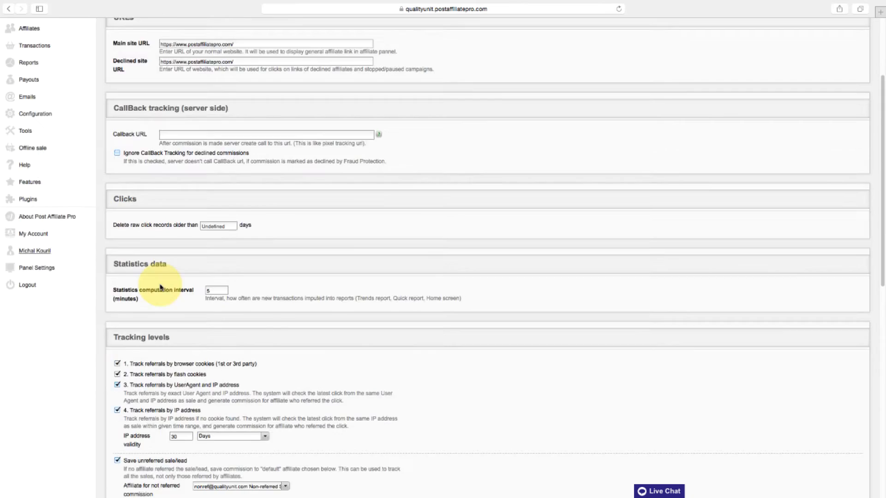
pyautogui.scroll(-3)
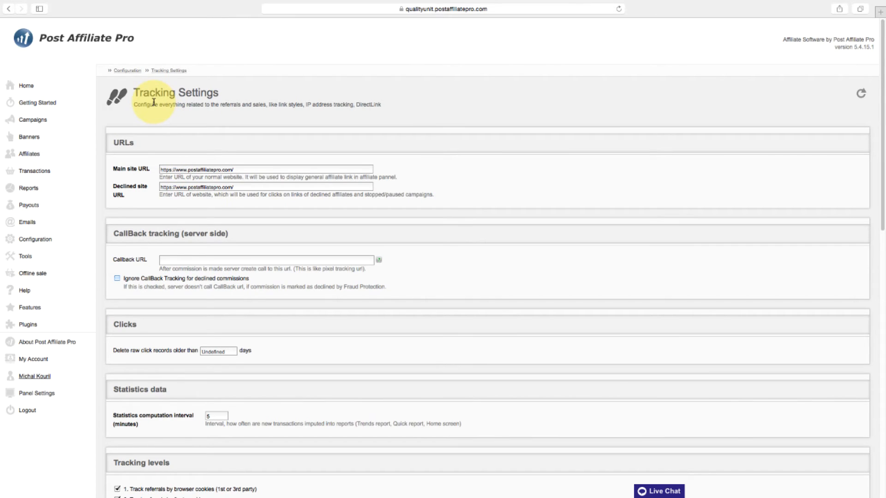
pyautogui.click(35, 239)
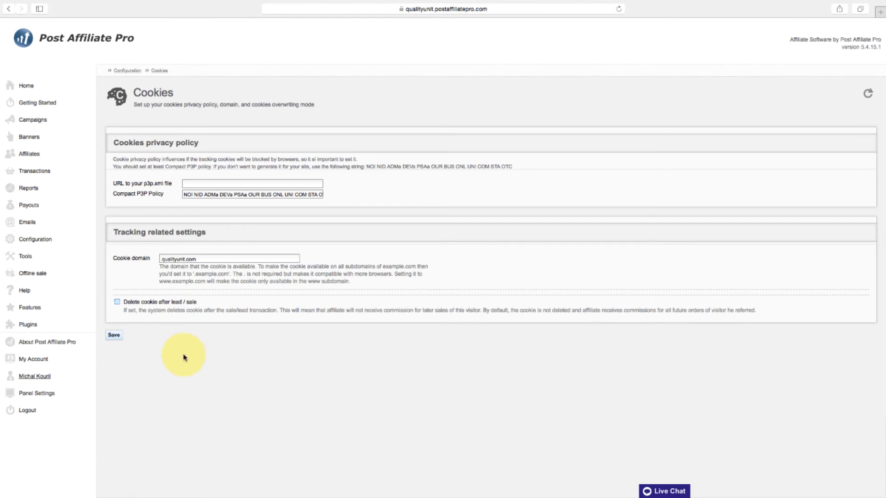
pyautogui.moveTo(141, 233)
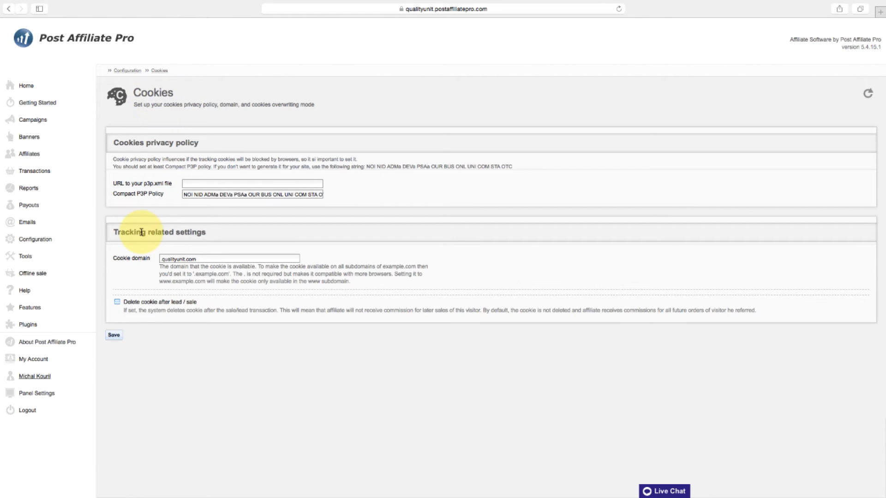
pyautogui.moveTo(37, 239)
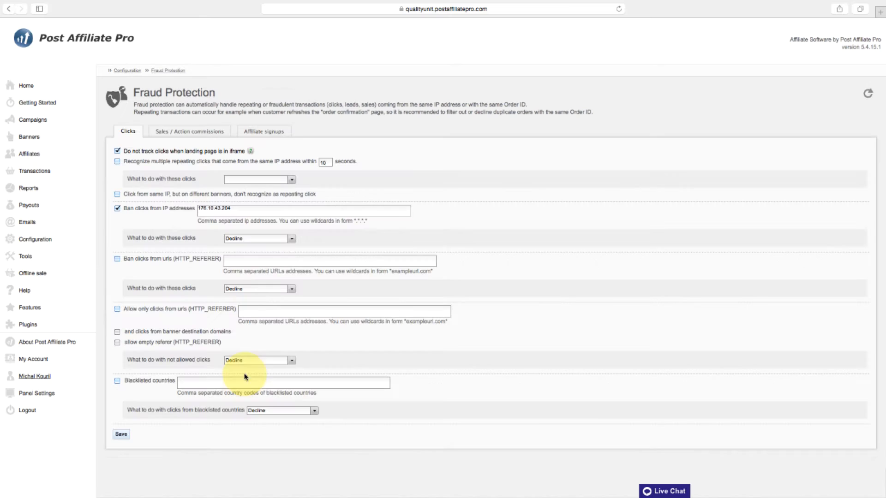
pyautogui.moveTo(172, 237)
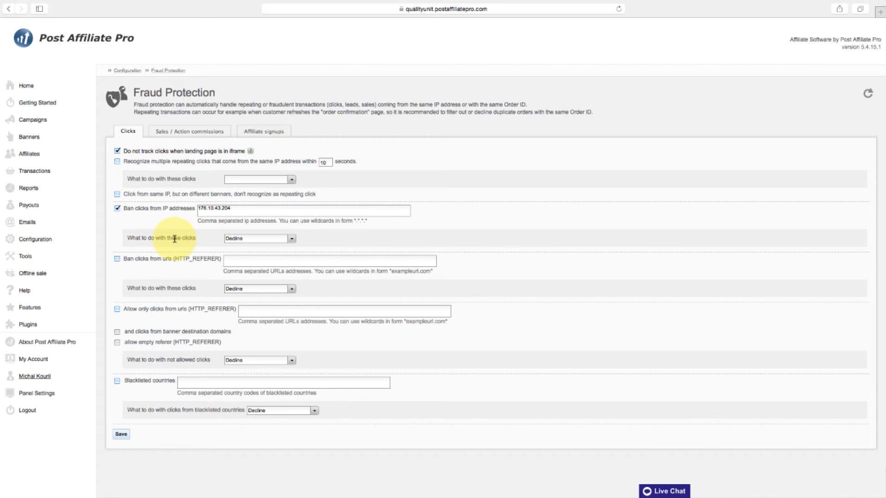
pyautogui.moveTo(139, 268)
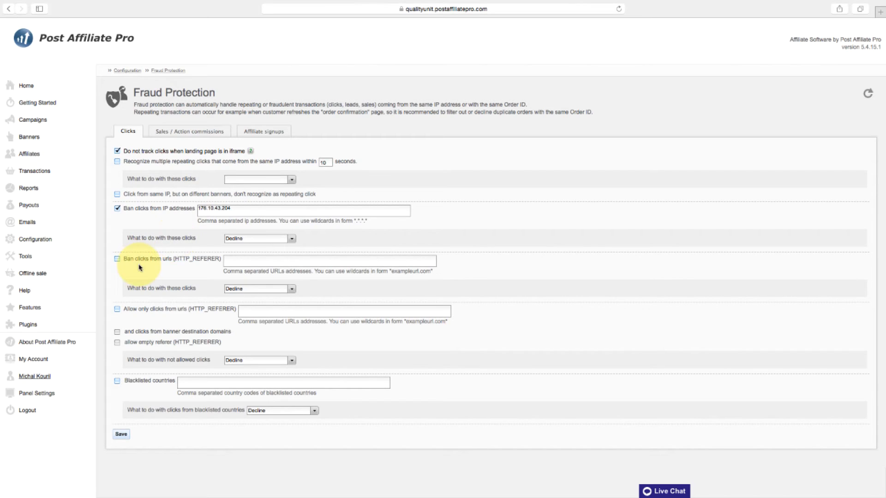
# Step: Leave the Fraud Protection click settings and return to the configuration overview
pyautogui.click(36, 239)
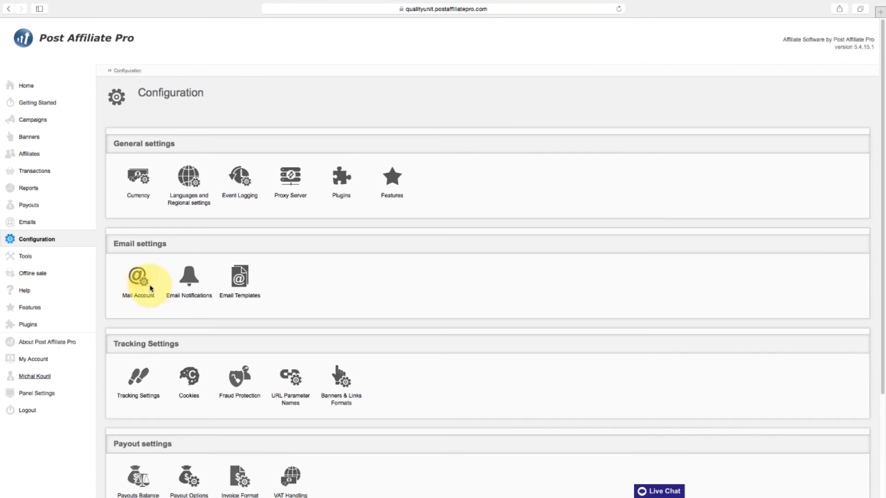
pyautogui.moveTo(290, 382)
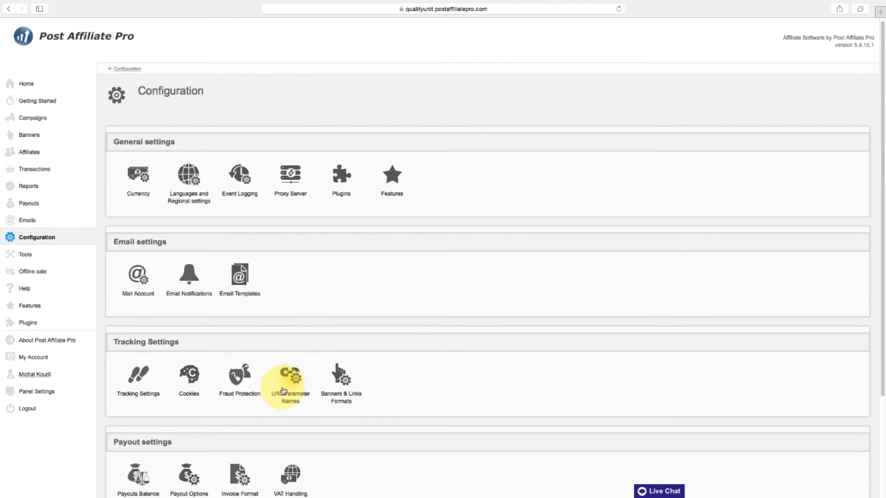
pyautogui.click(289, 380)
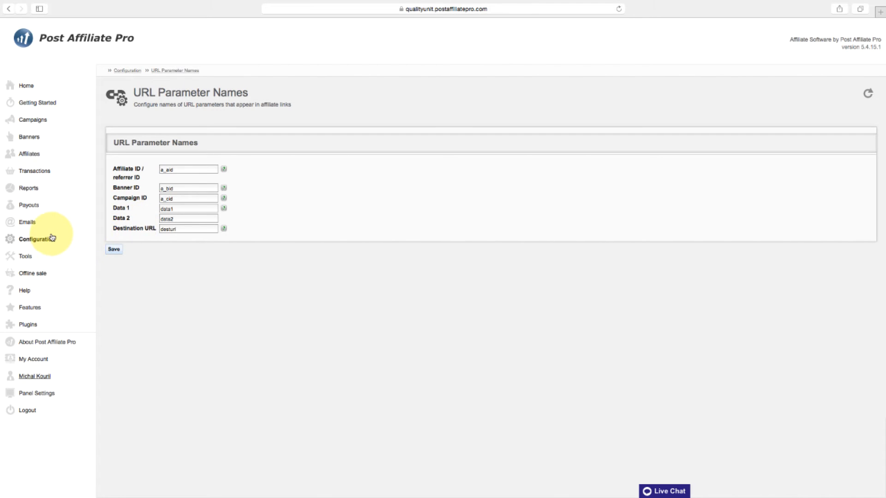
pyautogui.click(36, 239)
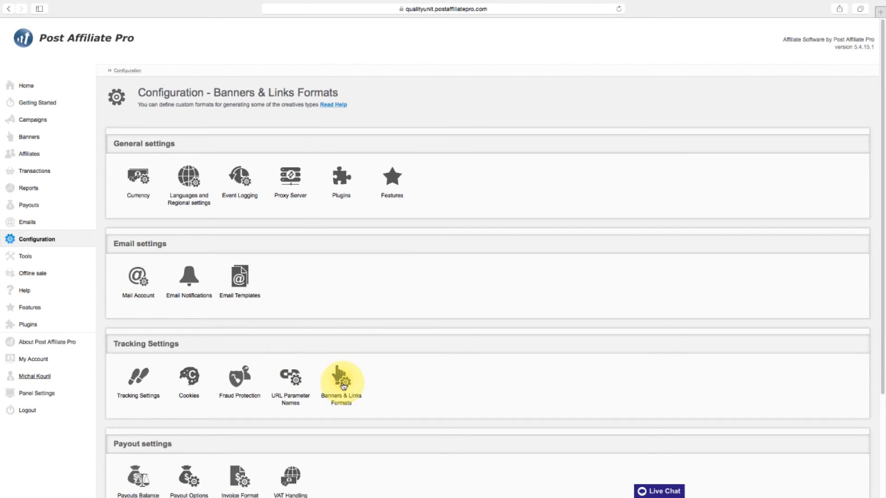
pyautogui.click(341, 381)
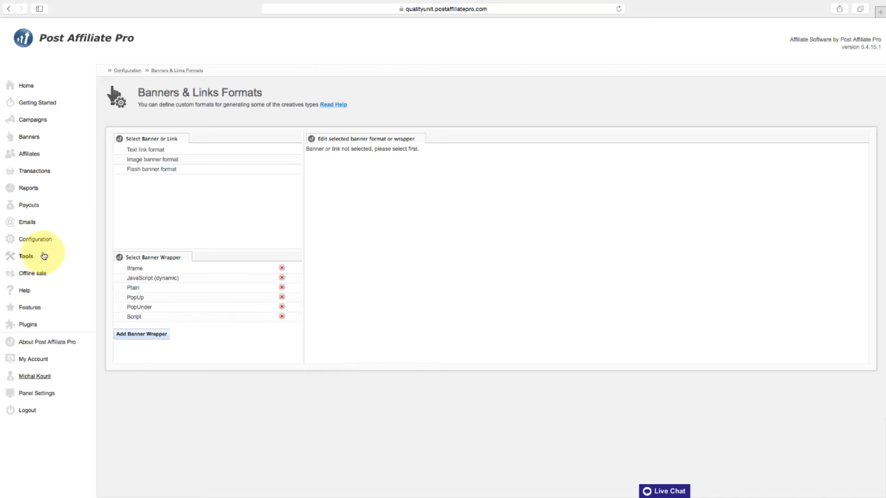
pyautogui.click(35, 239)
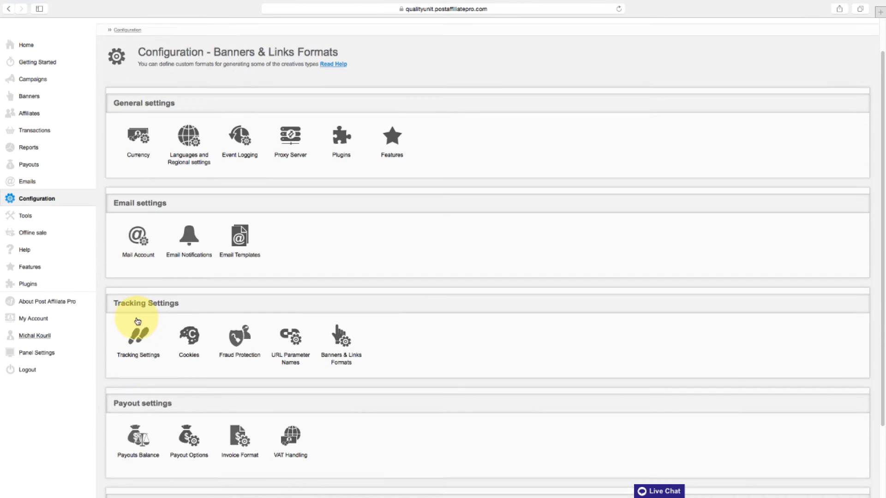
pyautogui.click(137, 441)
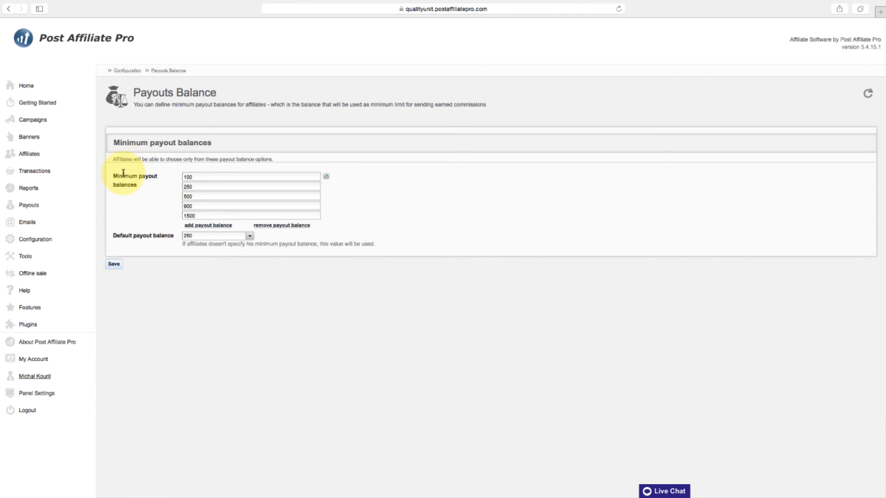
pyautogui.moveTo(146, 191)
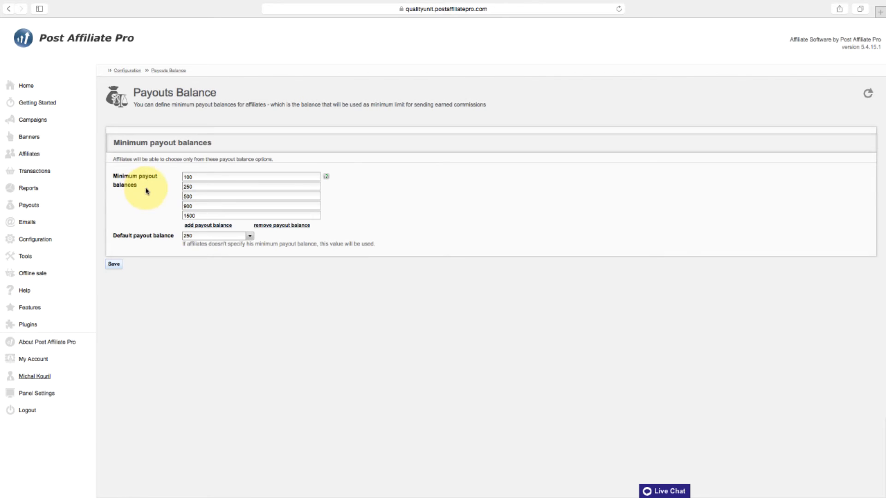
pyautogui.click(250, 215)
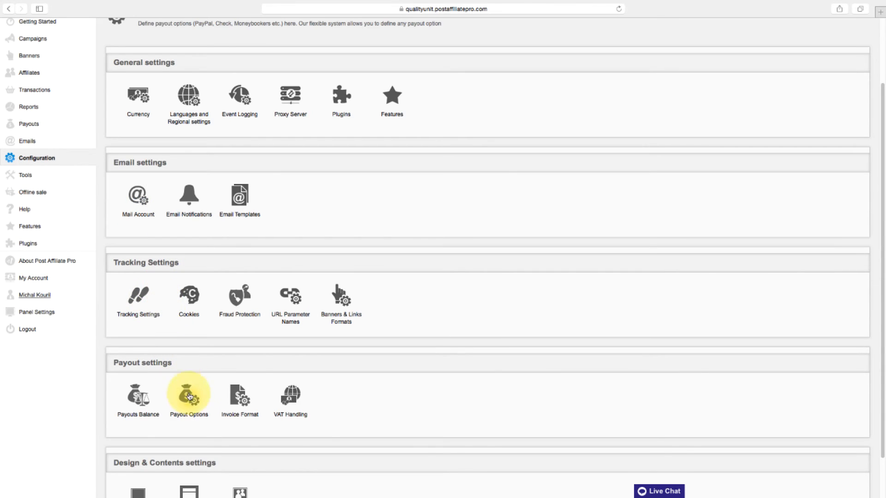
pyautogui.click(189, 394)
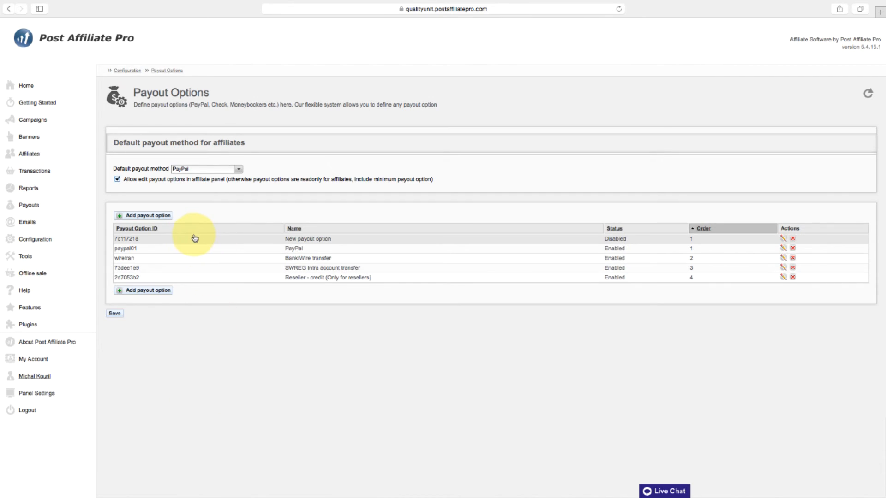
pyautogui.moveTo(288, 286)
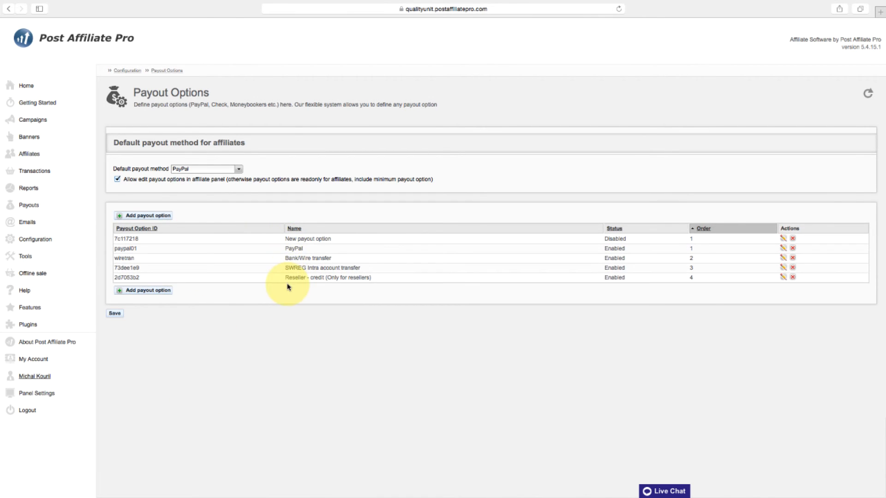
pyautogui.moveTo(199, 284)
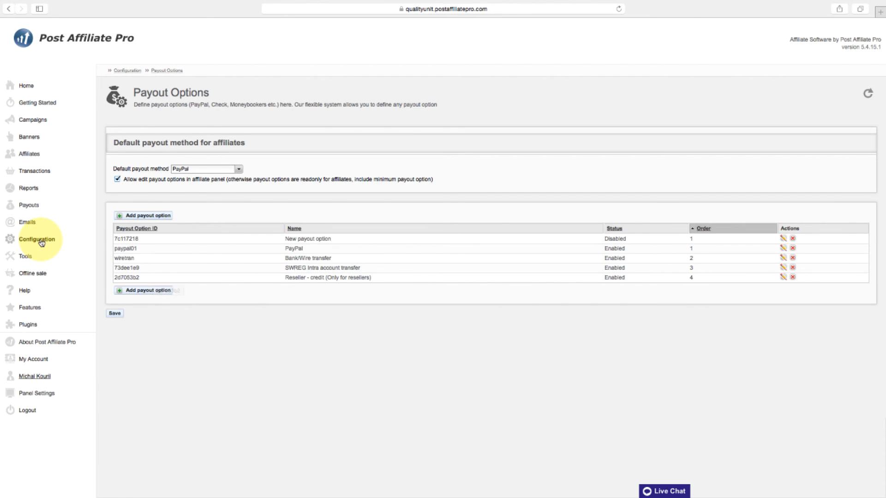
pyautogui.click(37, 239)
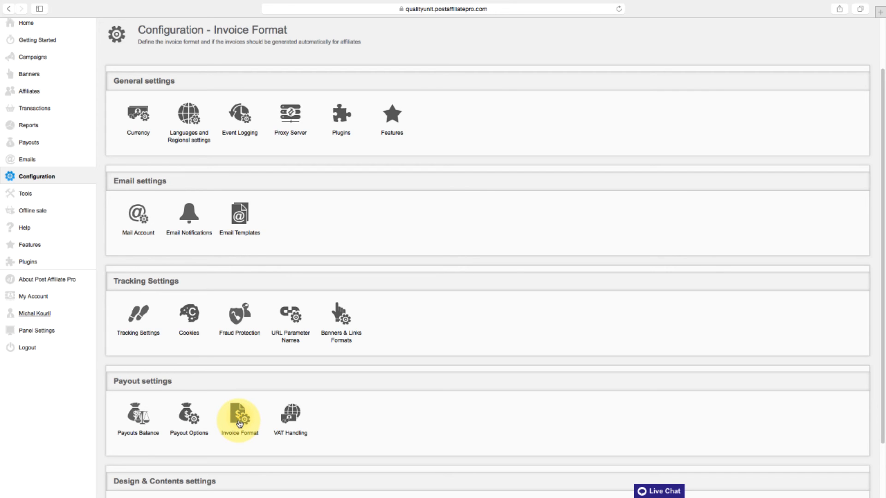
pyautogui.click(238, 420)
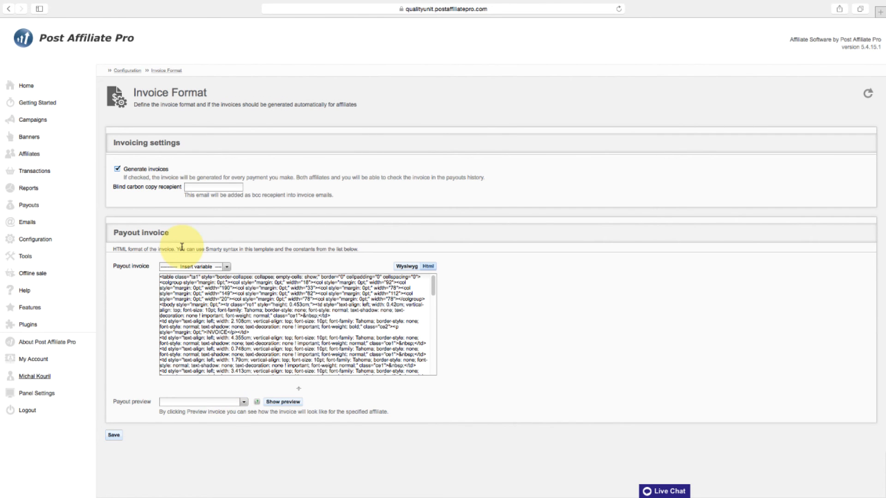
pyautogui.click(117, 169)
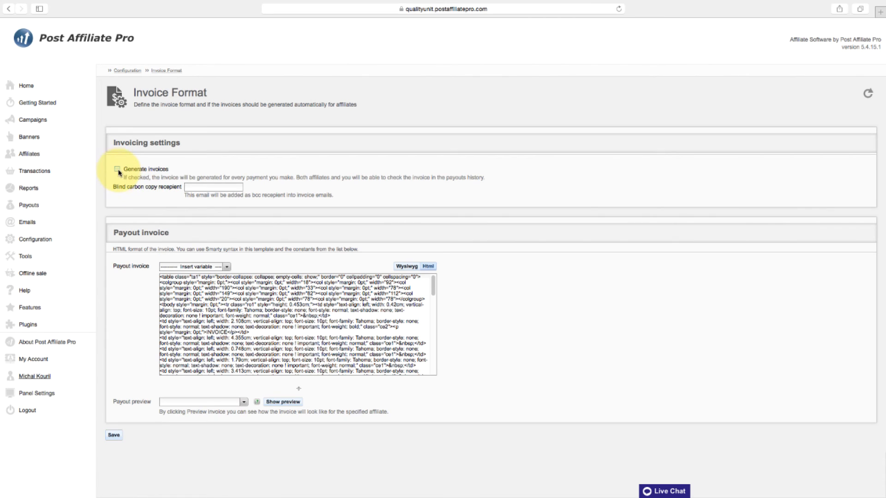
pyautogui.click(117, 170)
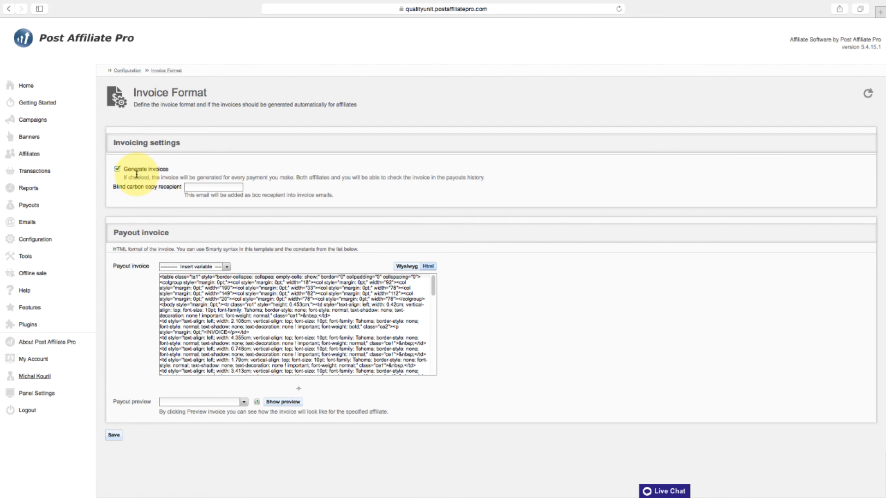
pyautogui.moveTo(37, 239)
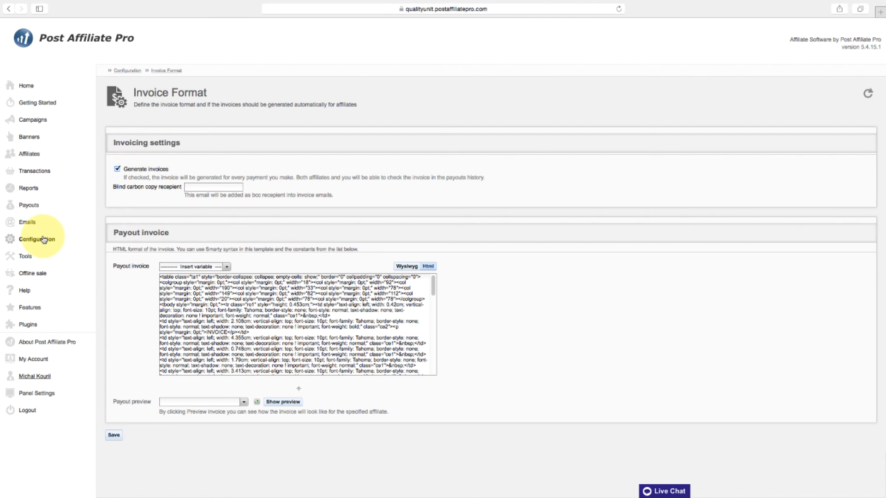
pyautogui.click(37, 239)
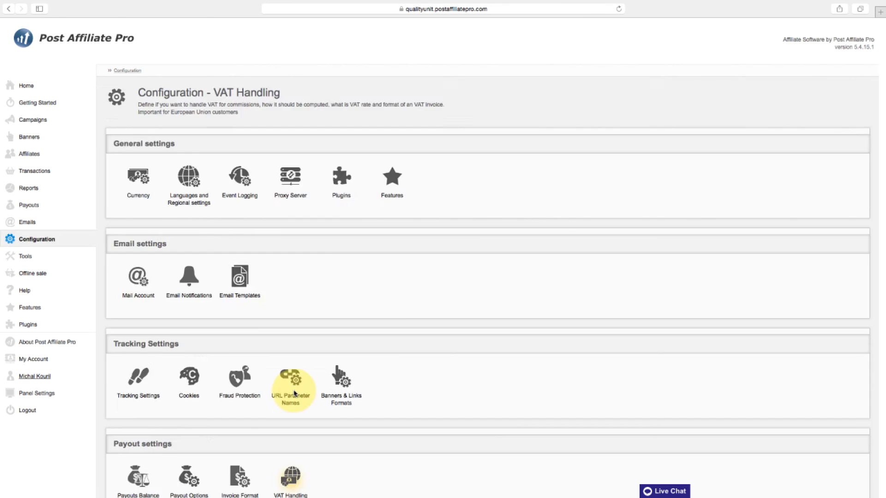
pyautogui.click(290, 476)
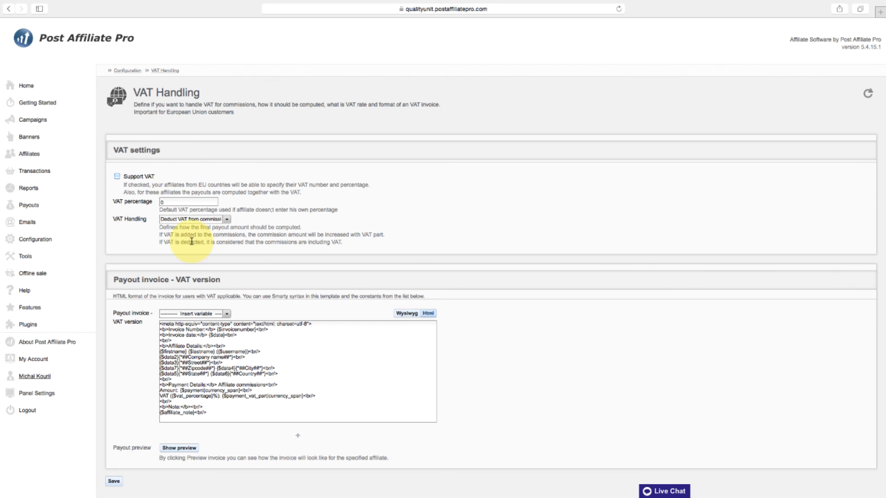
pyautogui.moveTo(186, 249)
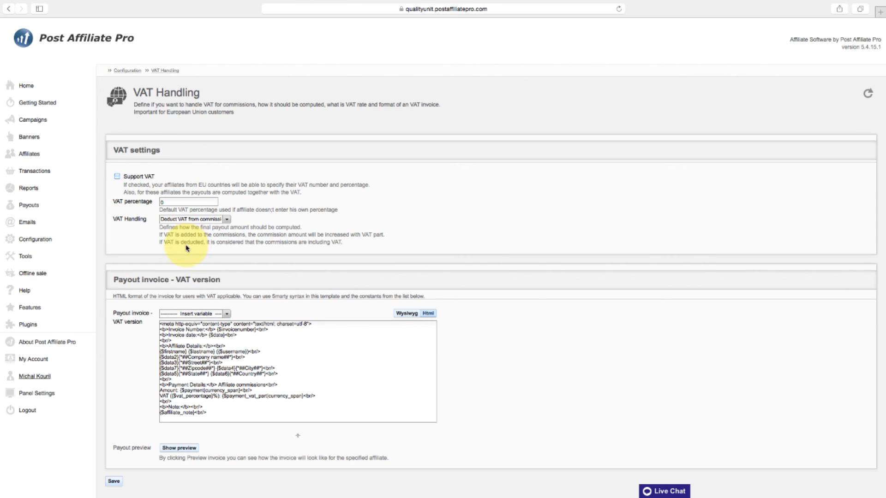
pyautogui.moveTo(95, 232)
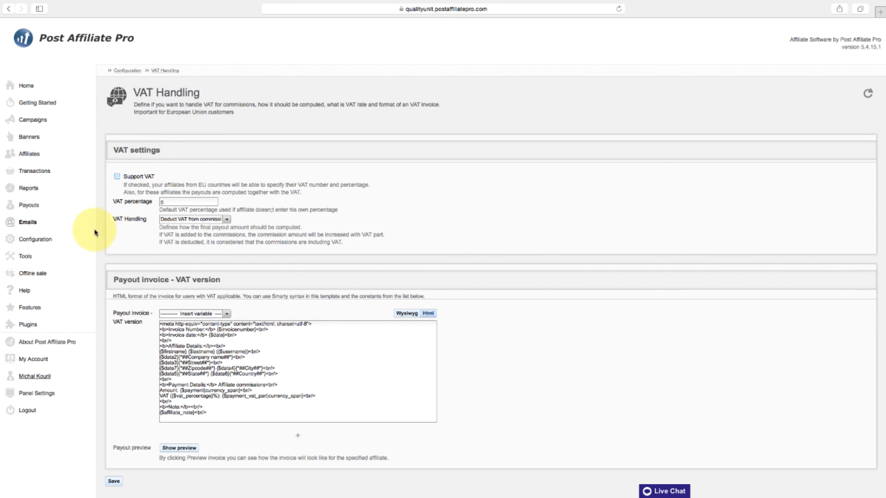
pyautogui.click(35, 239)
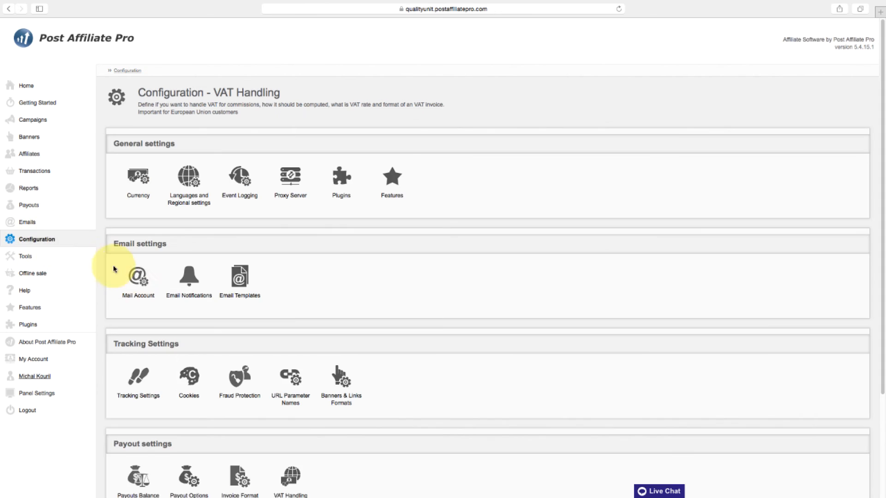
# Step: Scroll down to Design, Affiliate signup and Affiliate Panel settings
pyautogui.scroll(-3)
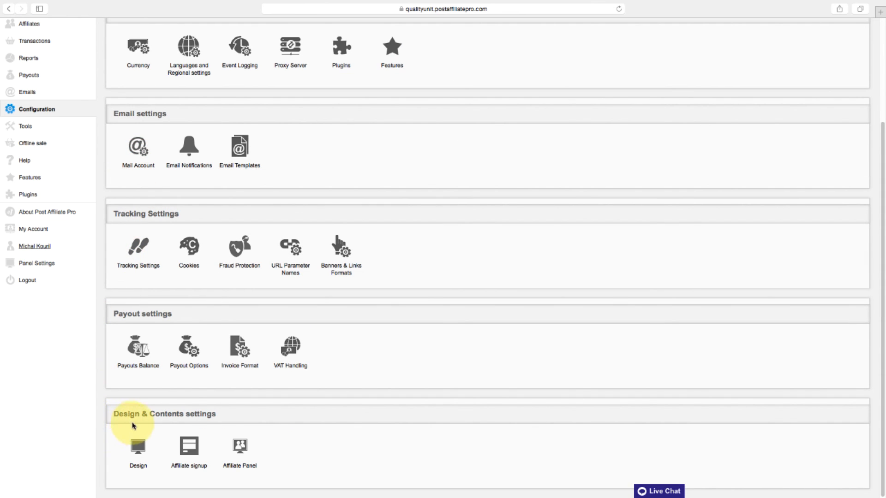
pyautogui.moveTo(104, 446)
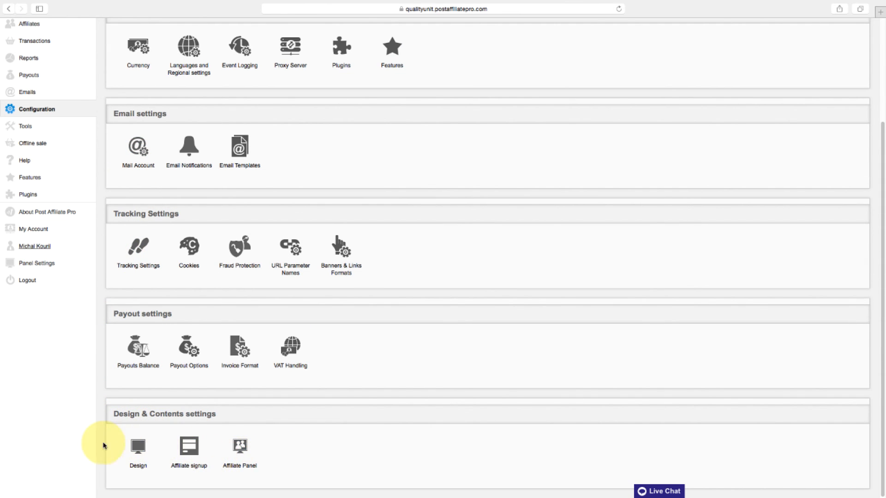
pyautogui.moveTo(270, 448)
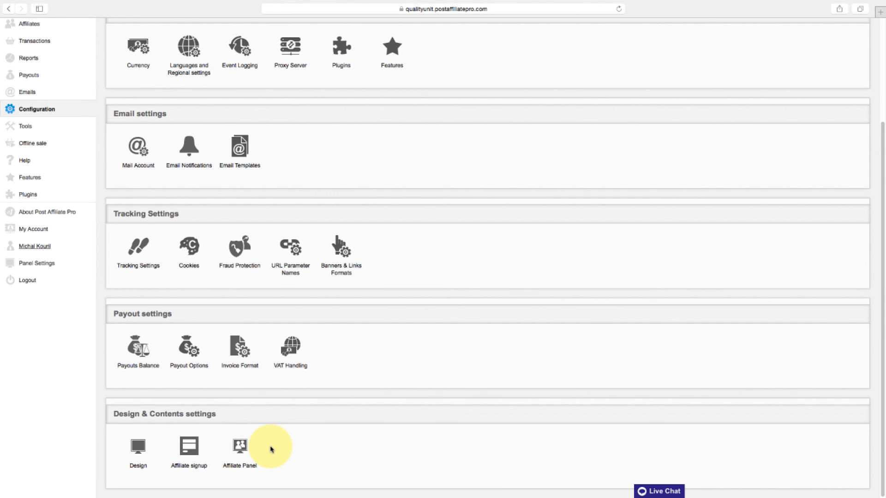